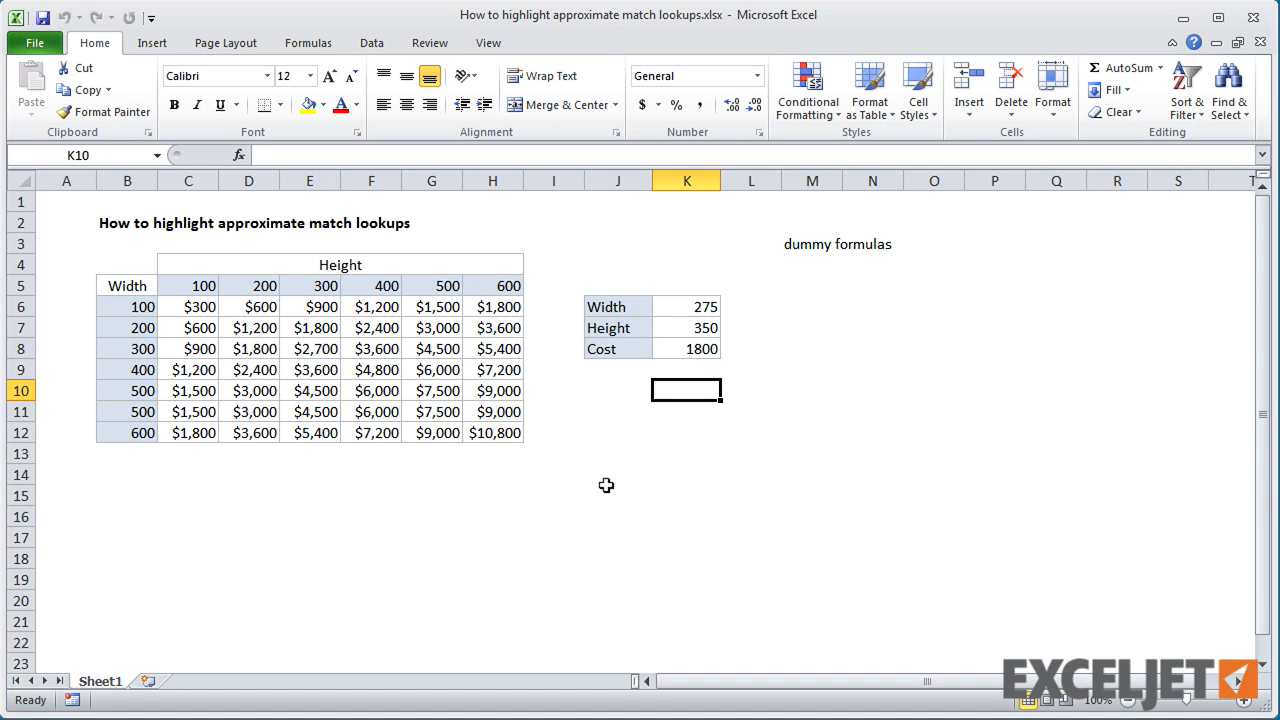
Inspect the INDEX/MATCH cost formula behind the 1800 result cell.
{"action": "left_click", "coordinate": [688, 348]}
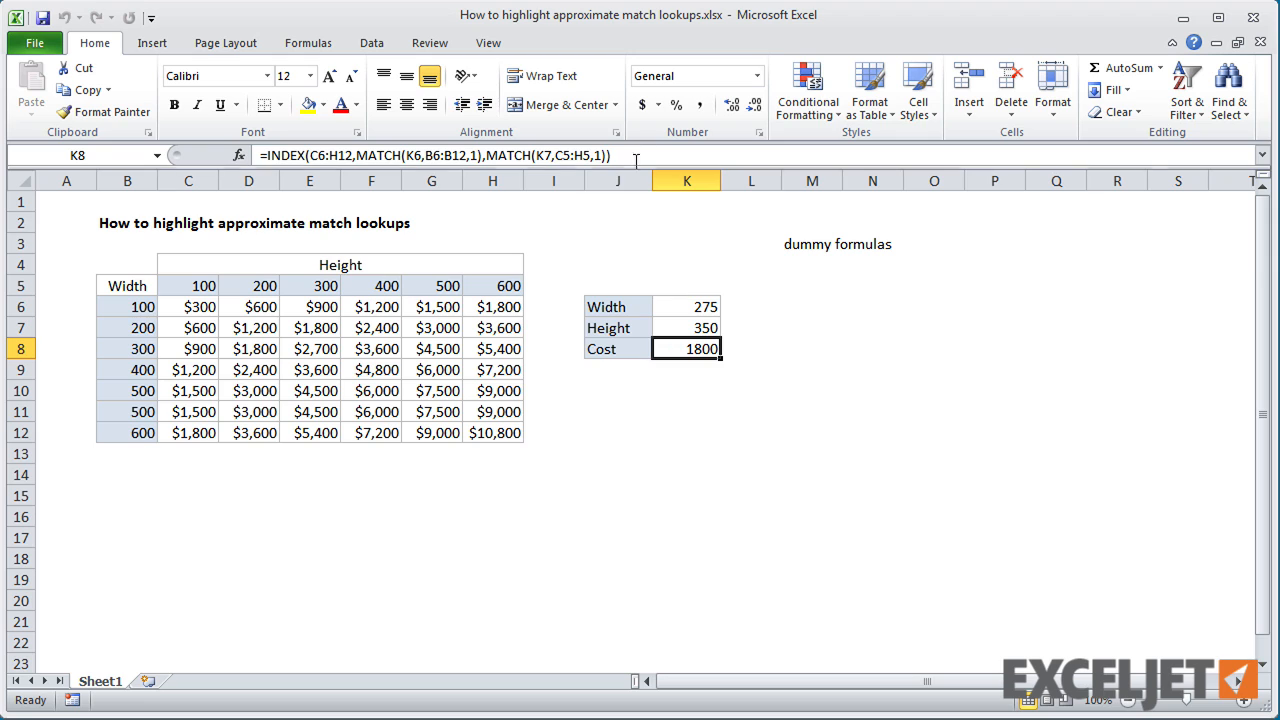
{"action": "double_click", "coordinate": [700, 348]}
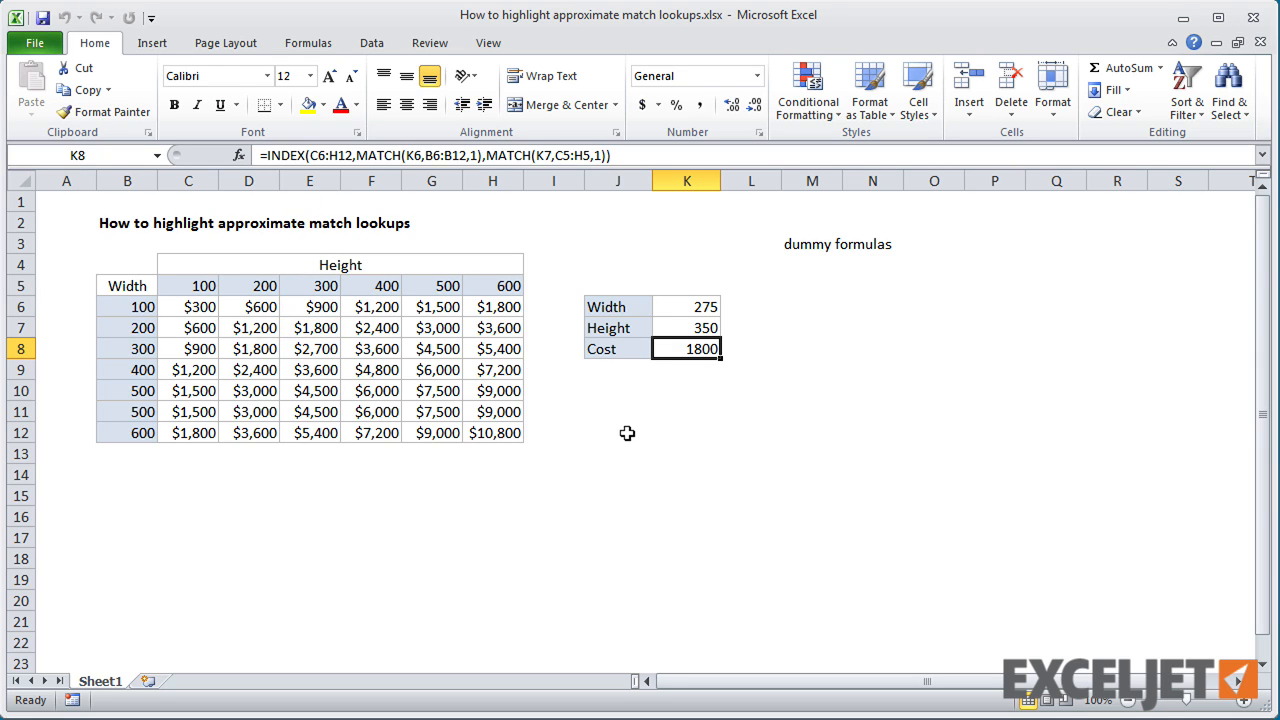
{"action": "mouse_move", "coordinate": [332, 328]}
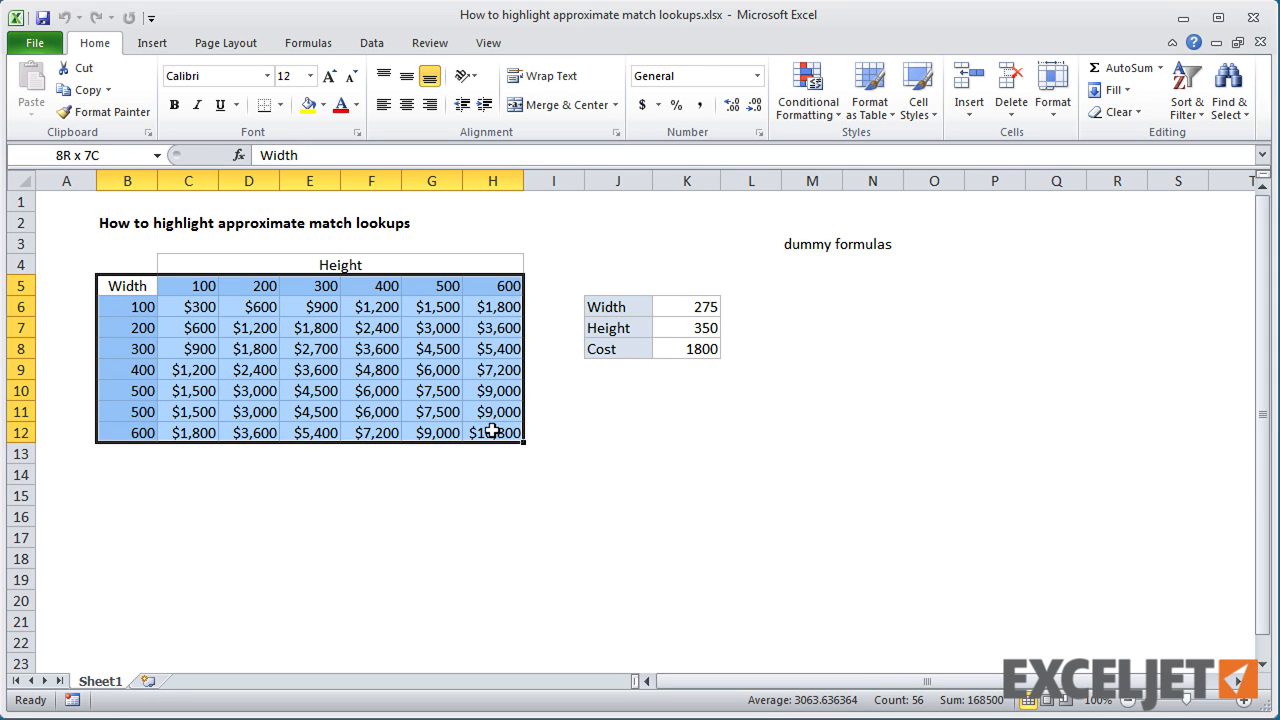
Paste only the formats of cost table B5:H12 onto the dummy area at M5.
{"action": "key", "text": "ctrl+c"}
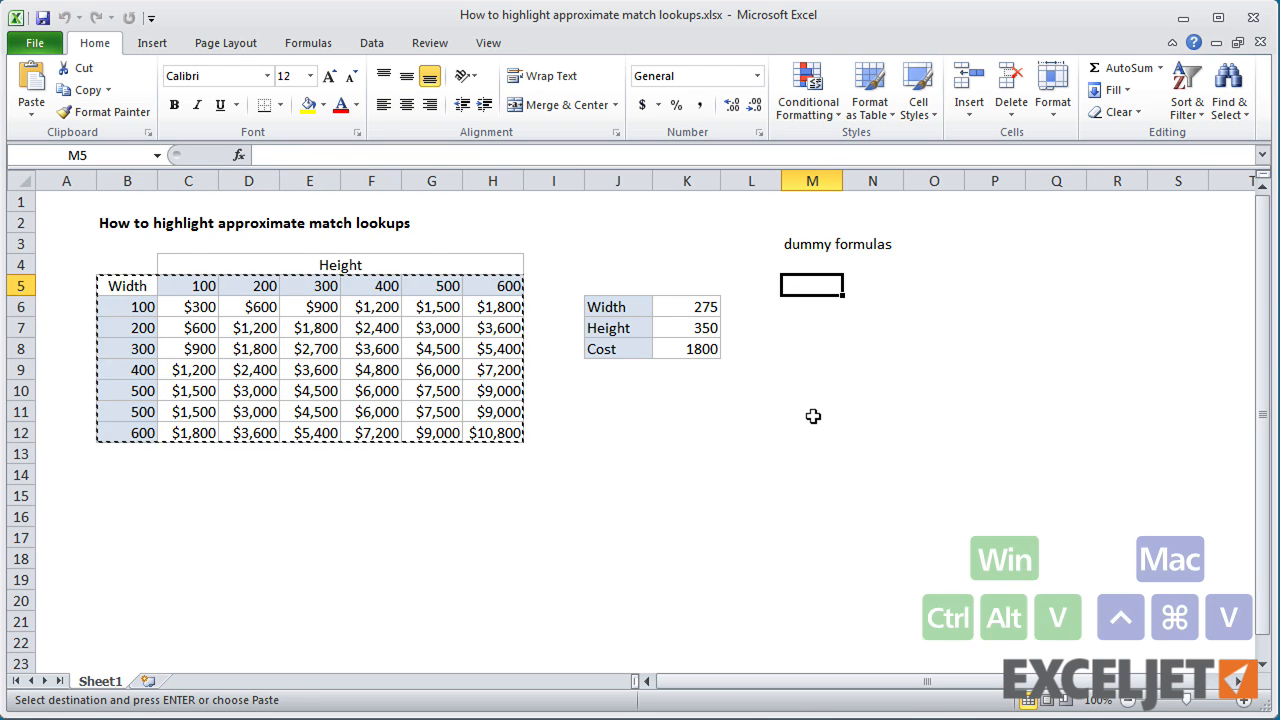
{"action": "key", "text": "ctrl+alt+v"}
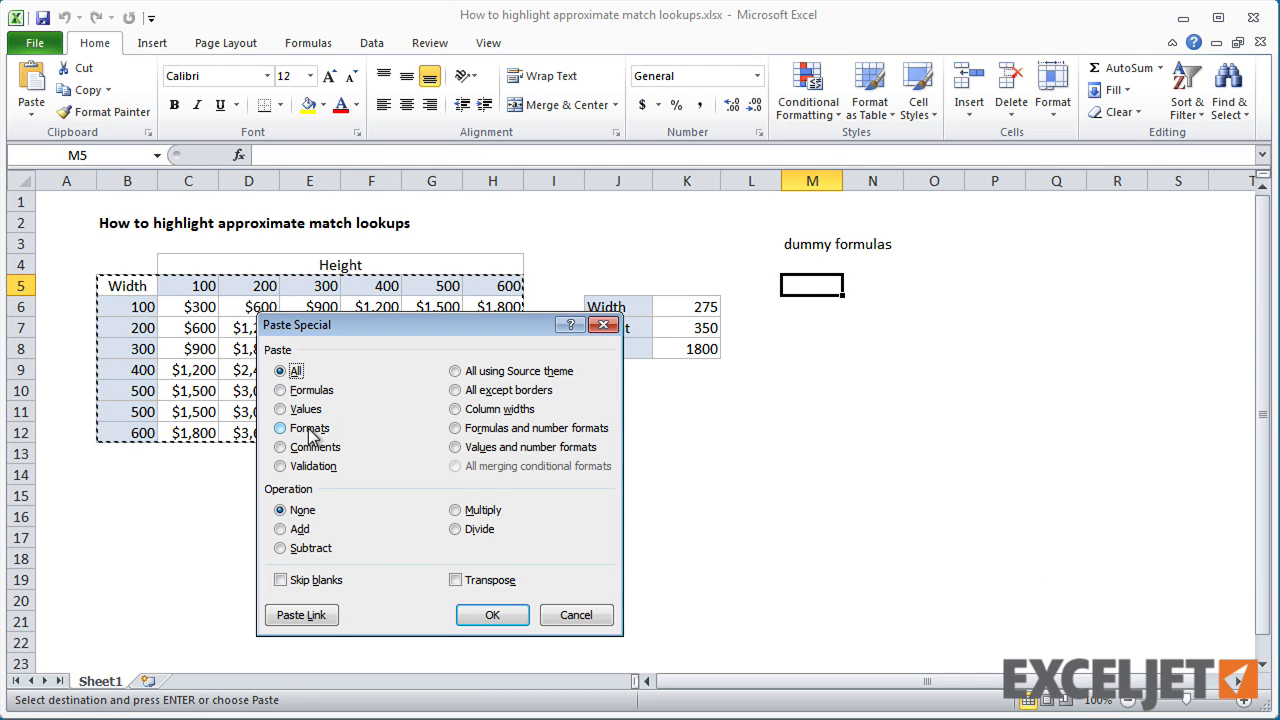
{"action": "left_click", "coordinate": [492, 614]}
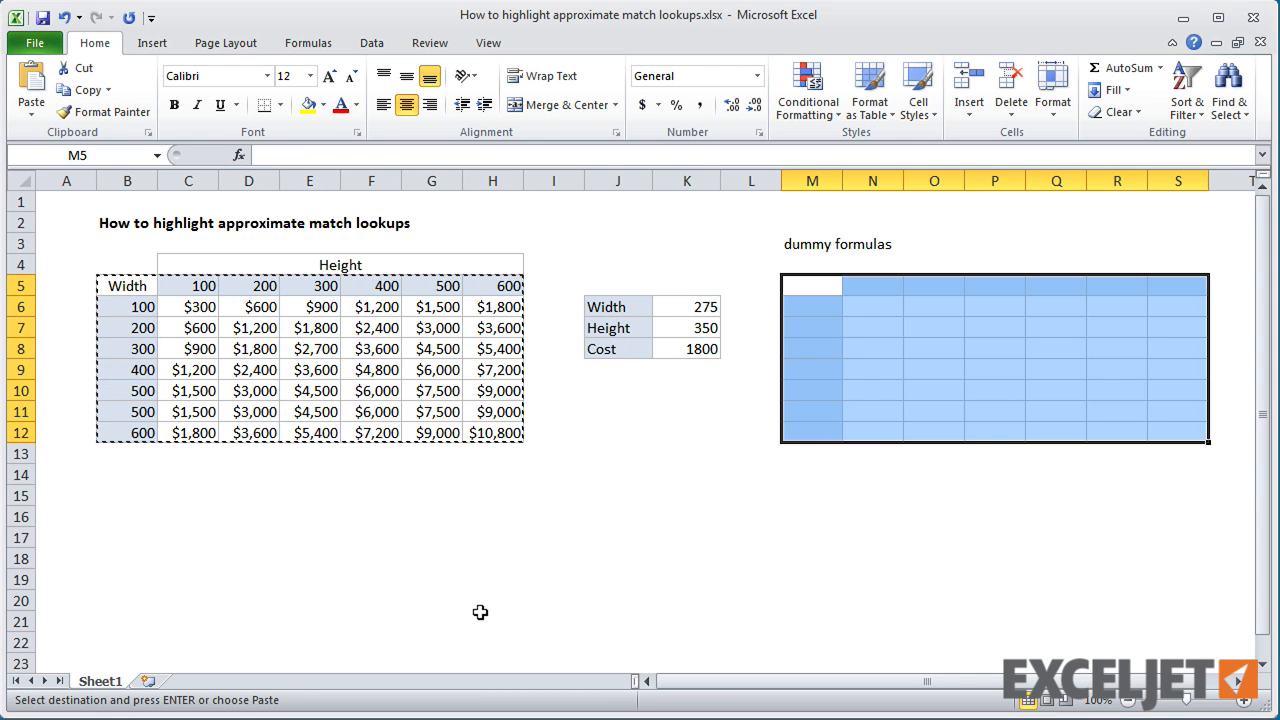
{"action": "key", "text": "Escape"}
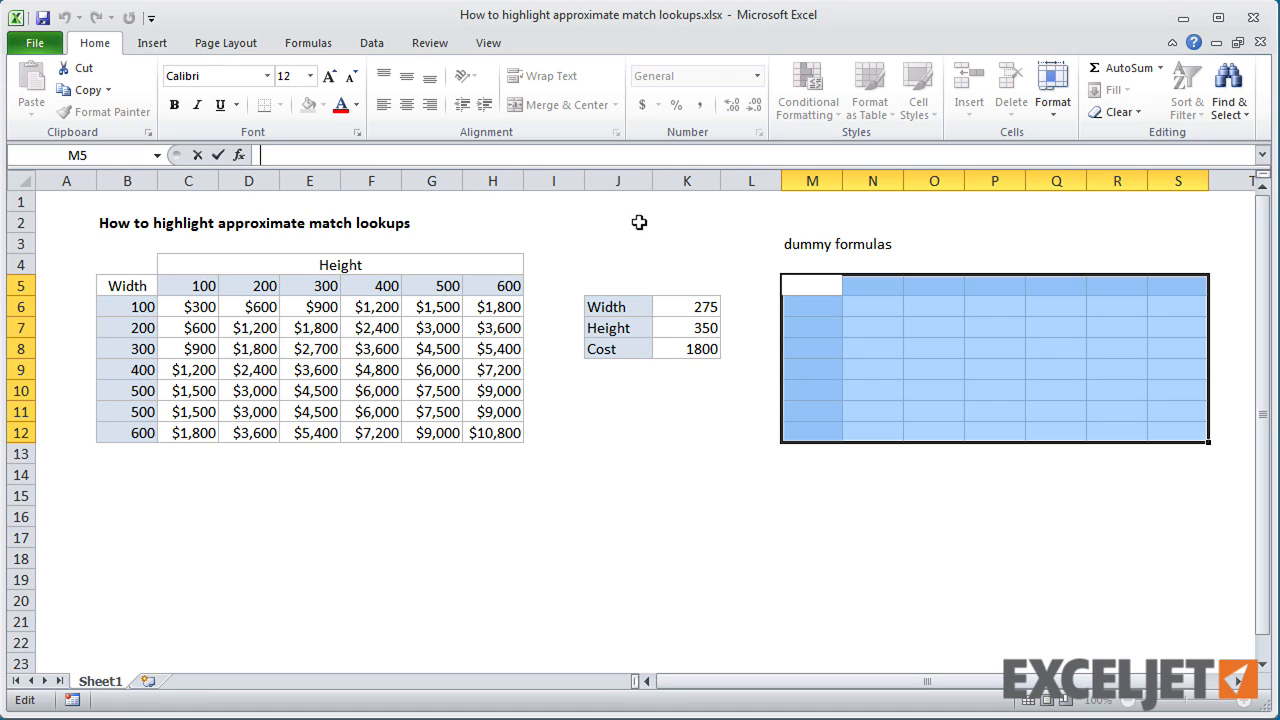
Start the M5 test with =$B5 anchored to column B, followed by the LOOKUP call.
{"action": "type", "text": "="}
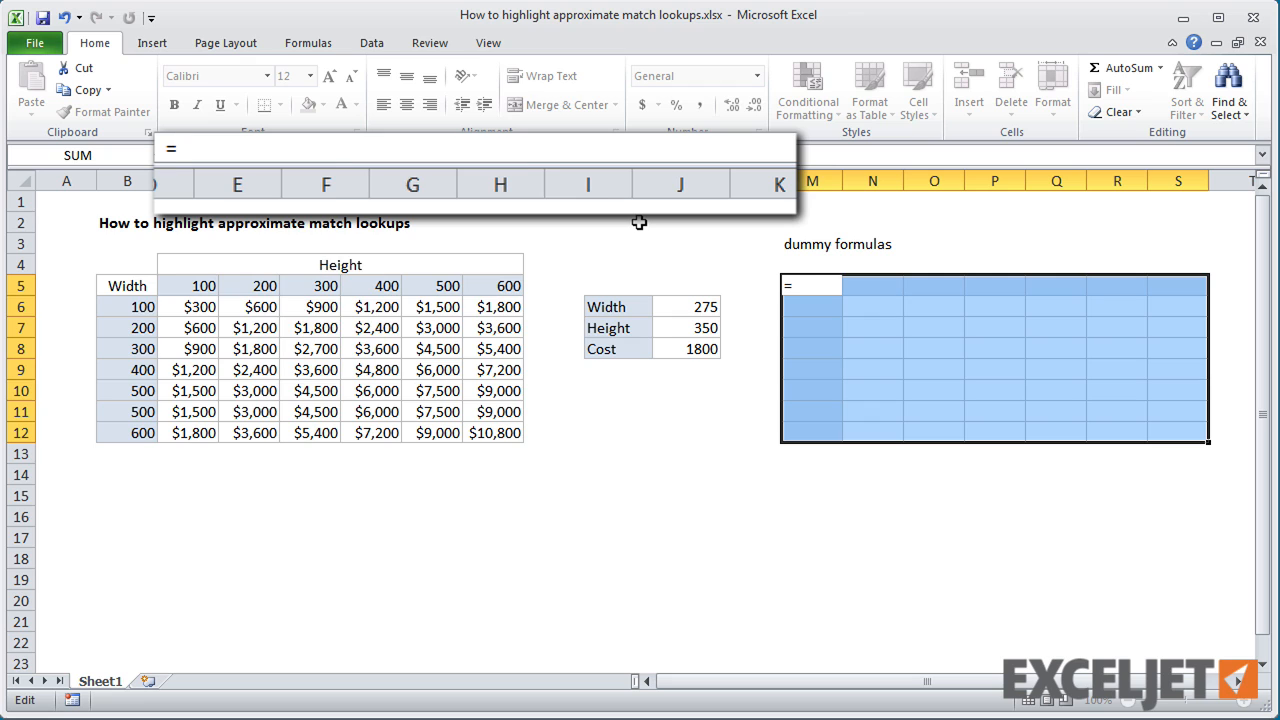
{"action": "left_click", "coordinate": [128, 284]}
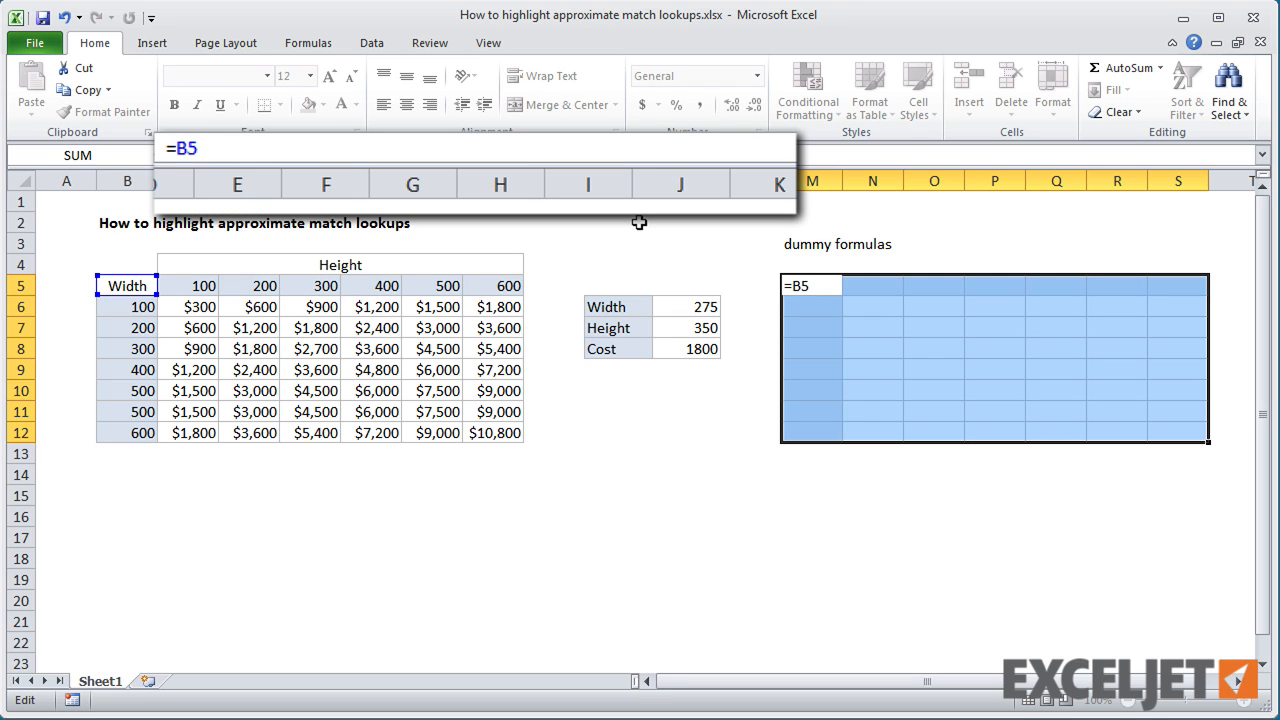
{"action": "key", "text": "F4"}
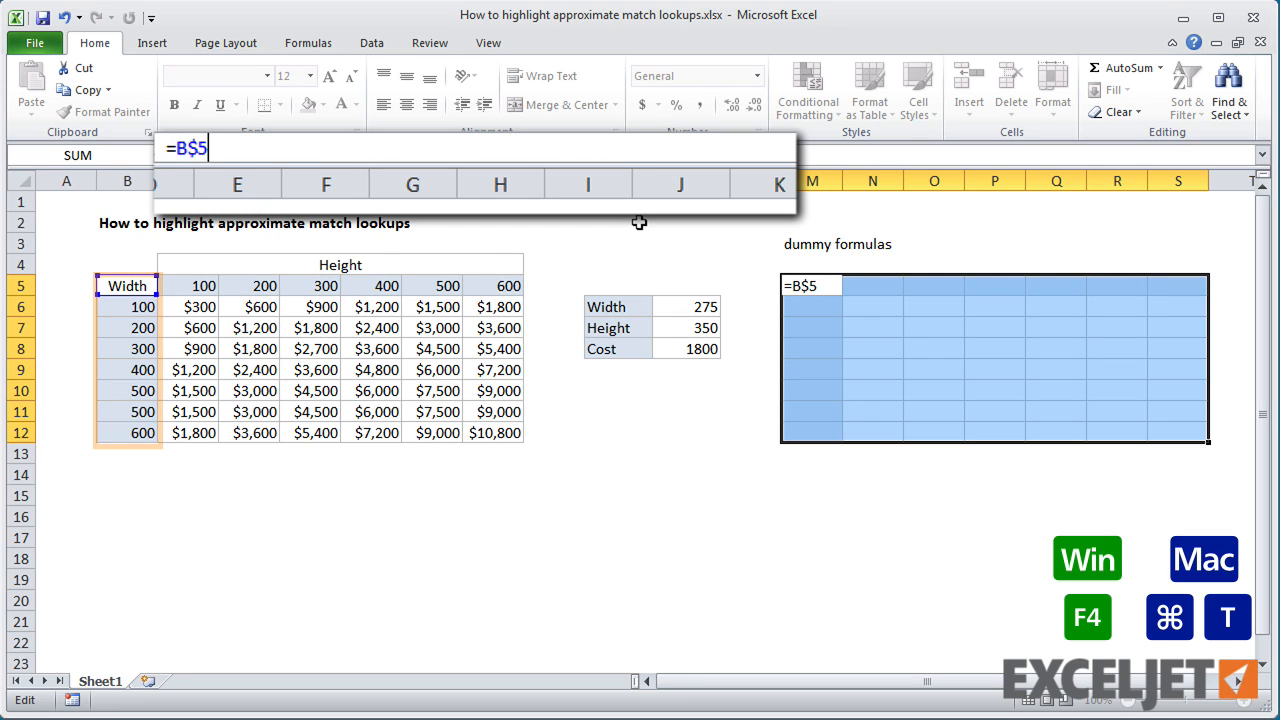
{"action": "key", "text": "f4"}
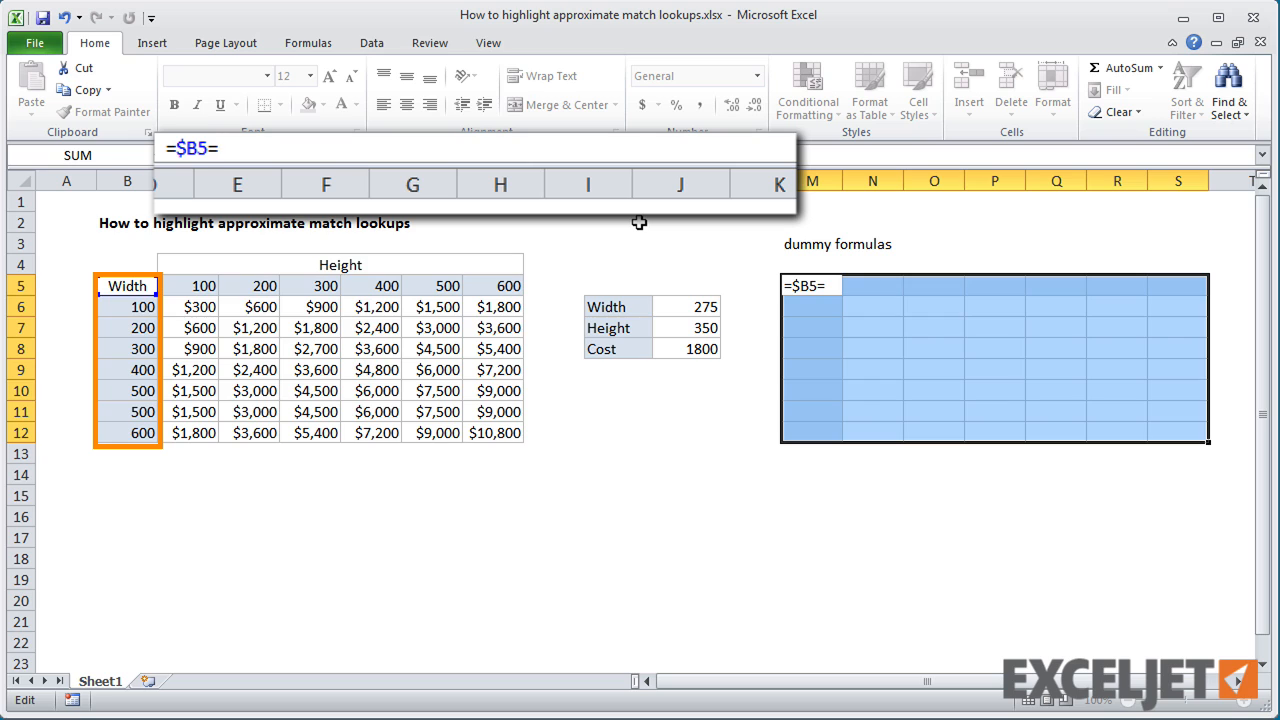
{"action": "left_click", "coordinate": [128, 284]}
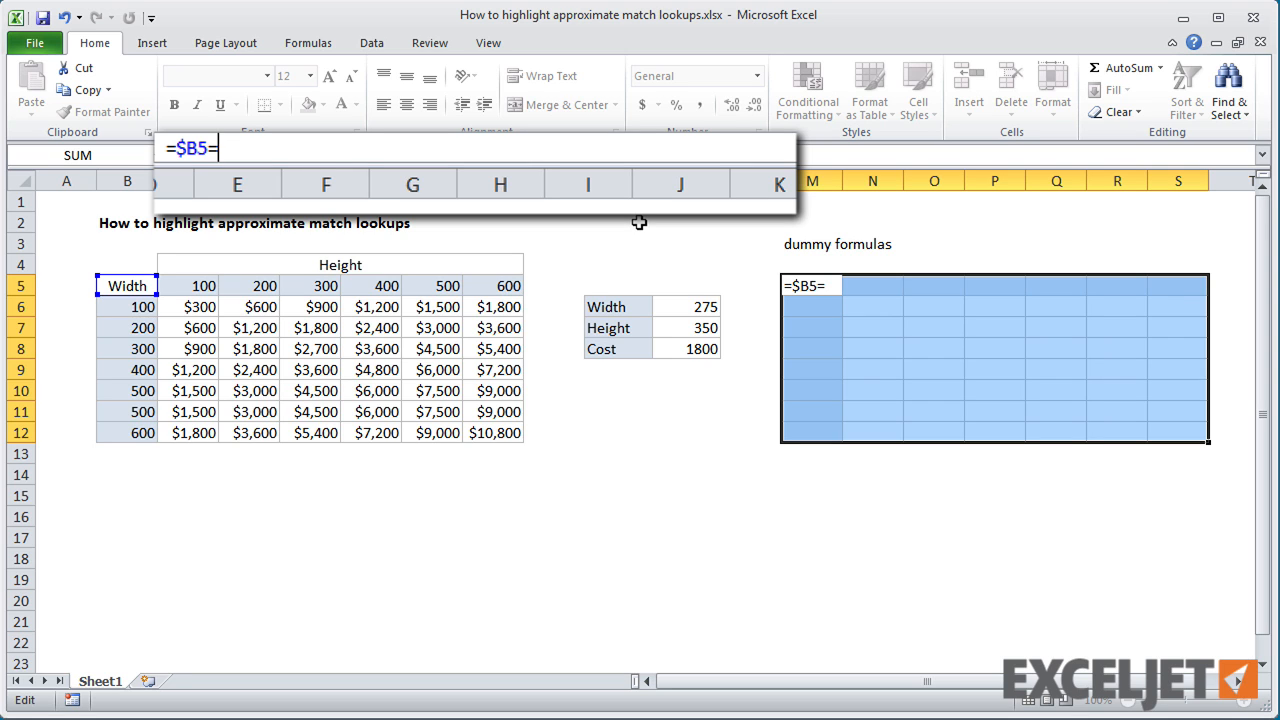
{"action": "type", "text": "LOOKUP("}
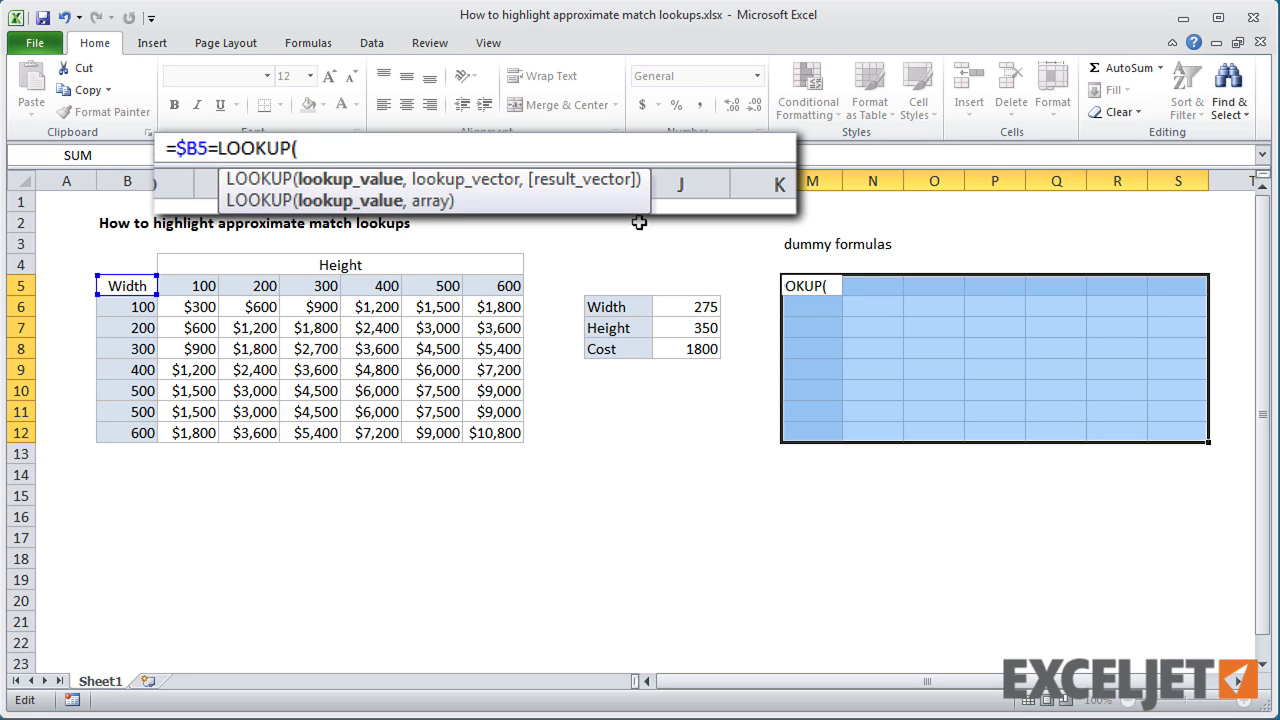
Complete LOOKUP($K$6,$B$6:$B$12) with absolute references and preview its result with F9.
{"action": "left_click", "coordinate": [686, 308]}
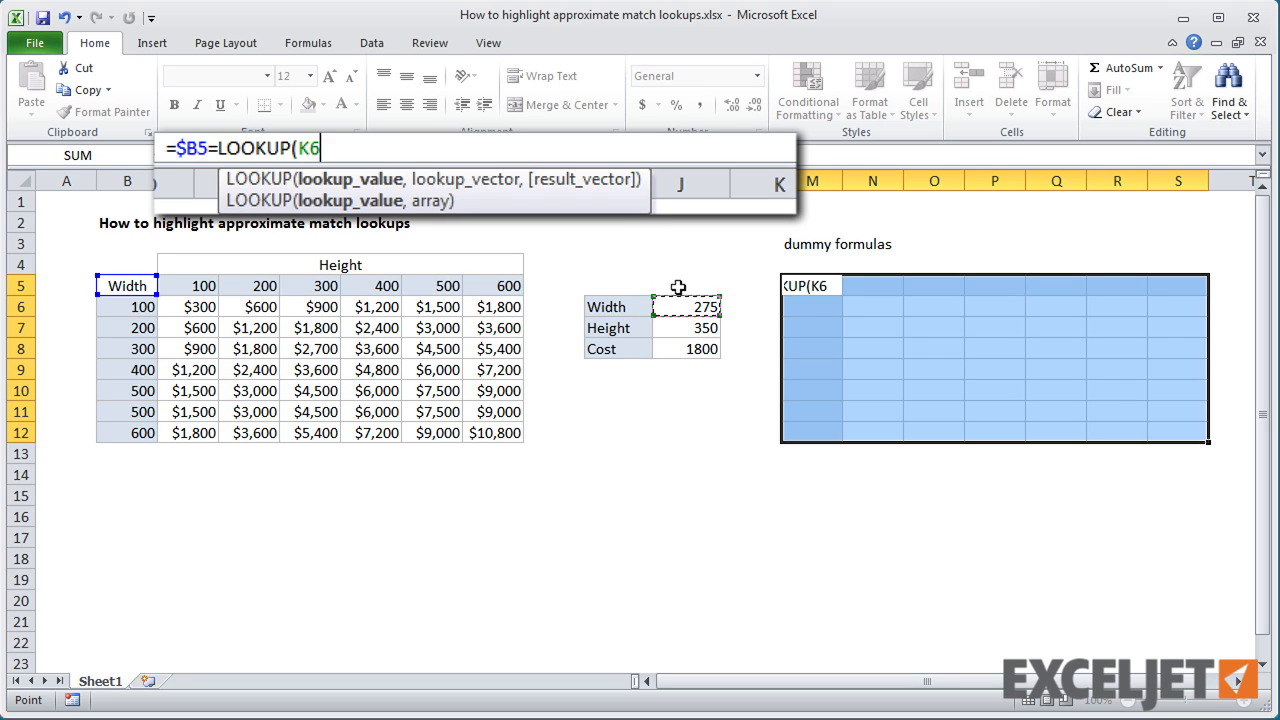
{"action": "key", "text": "f4"}
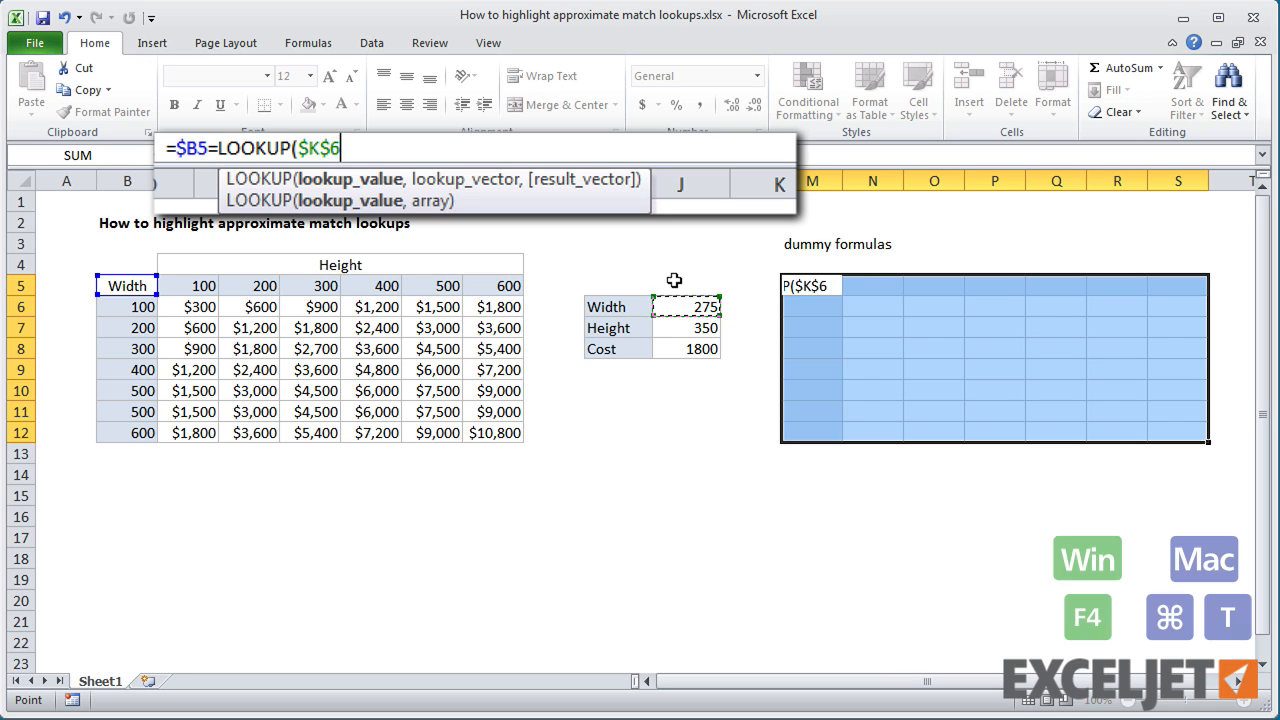
{"action": "type", "text": ","}
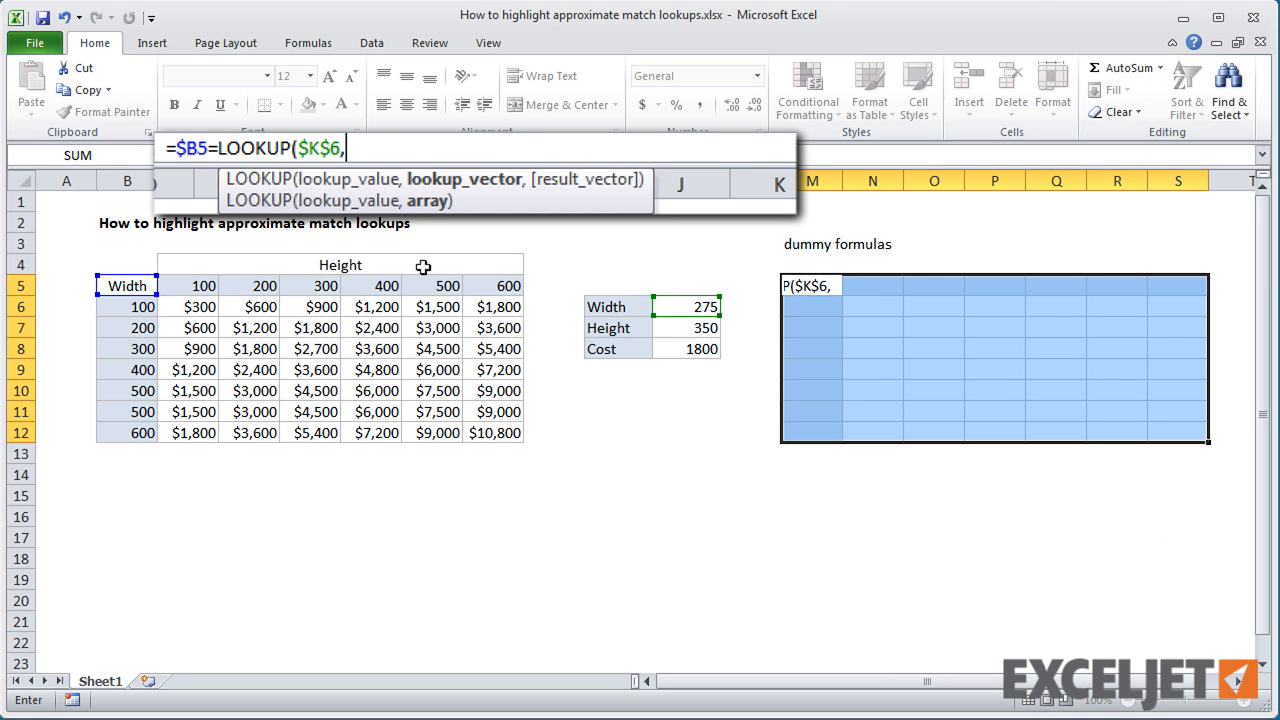
{"action": "left_click_drag", "start_coordinate": [128, 306], "coordinate": [128, 390]}
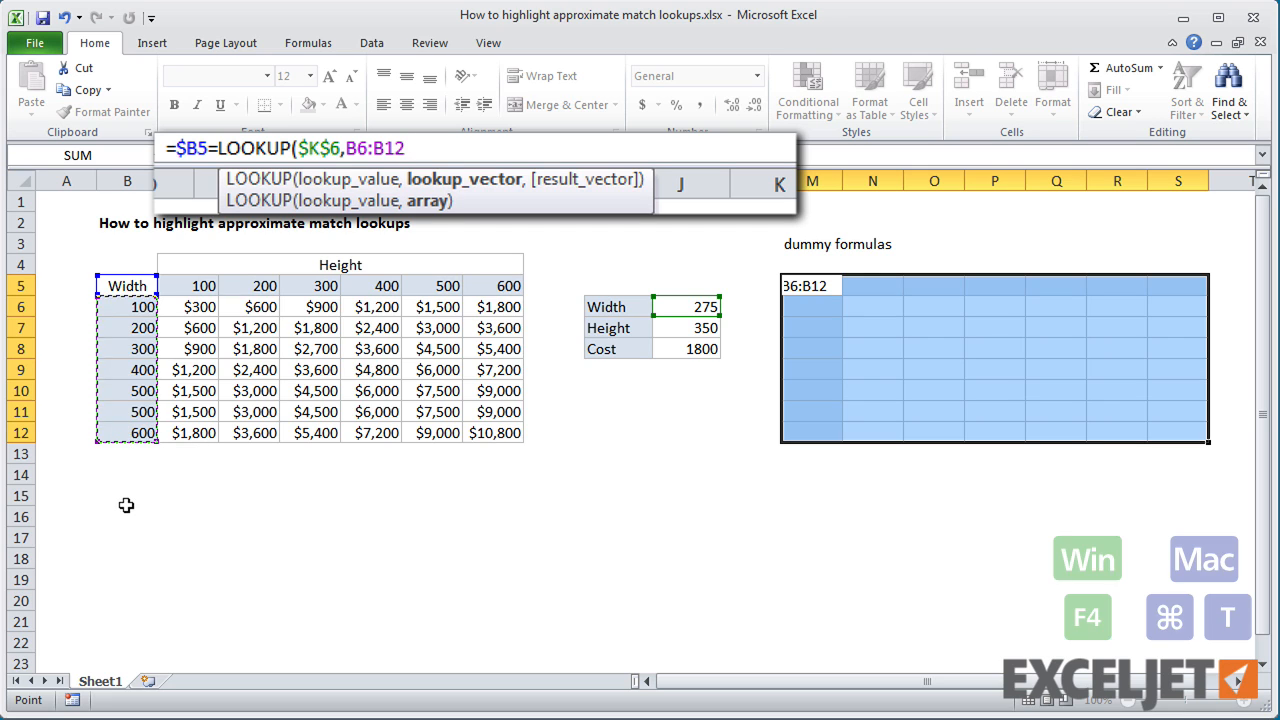
{"action": "key", "text": "f4"}
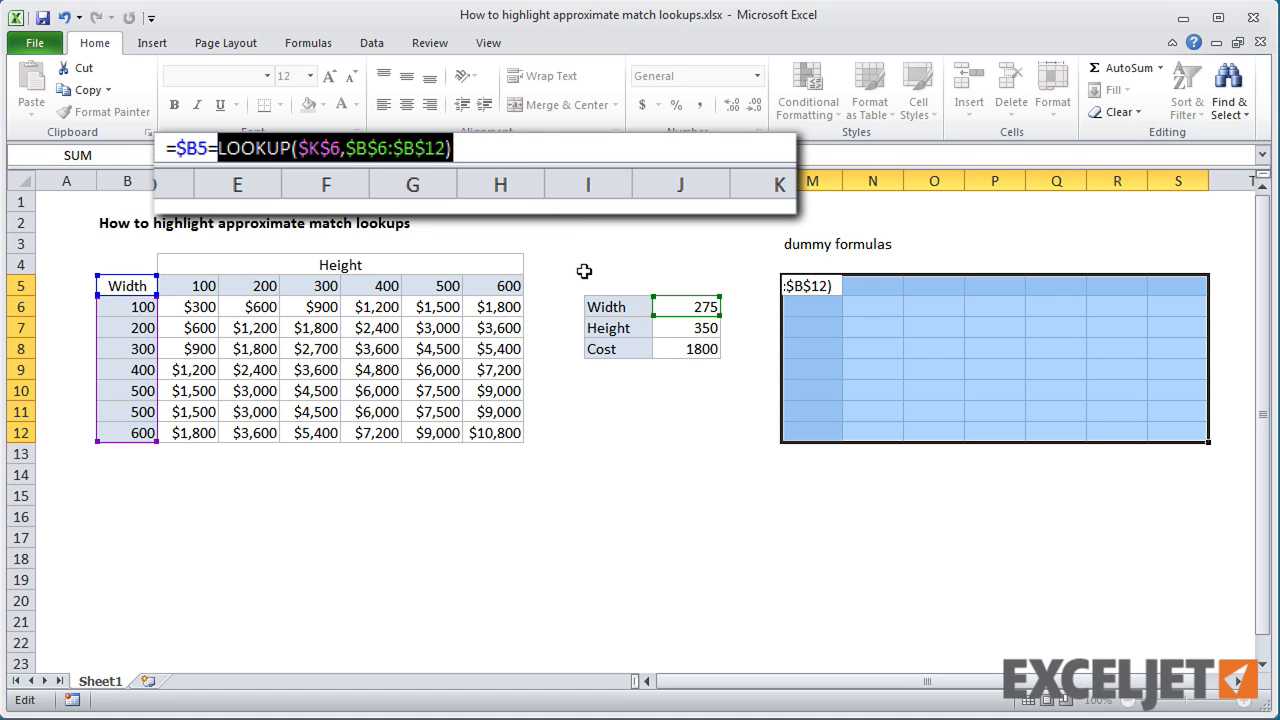
{"action": "key", "text": "f9"}
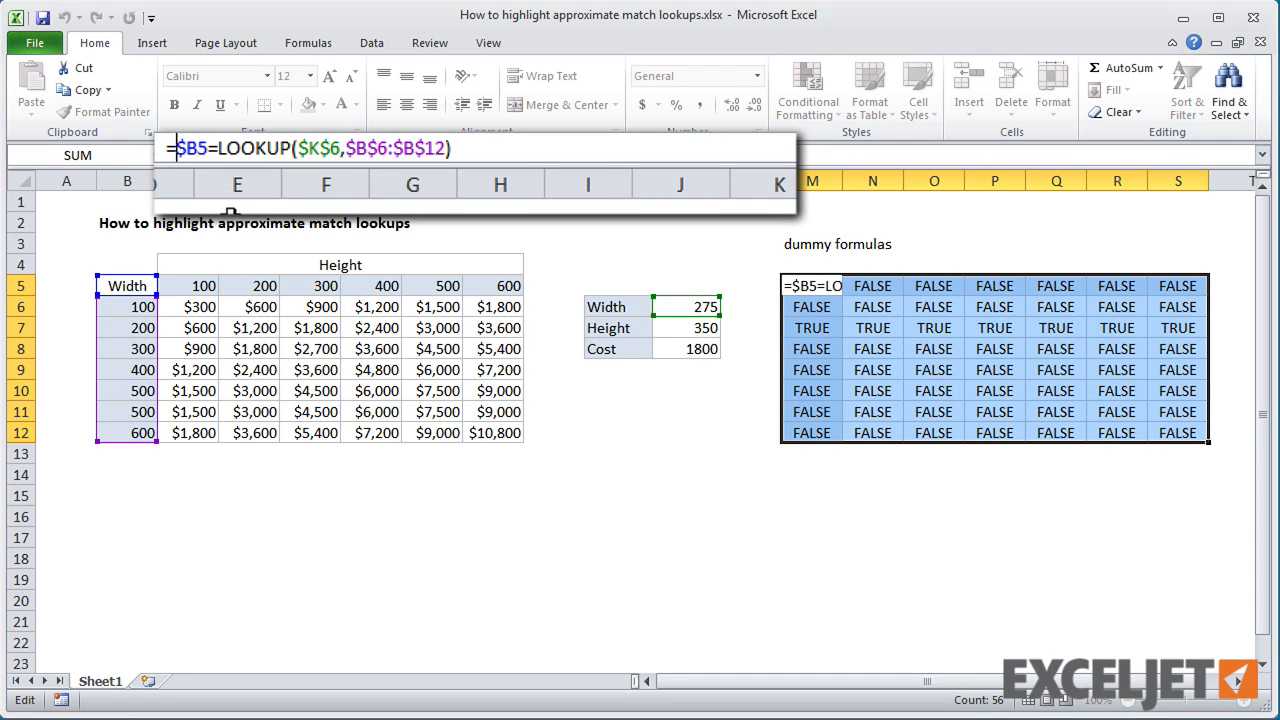
Wrap the test in OR and add B$5=LOOKUP($K$7,$C$5:$H$5) with the height range absolute.
{"action": "type", "text": "OR("}
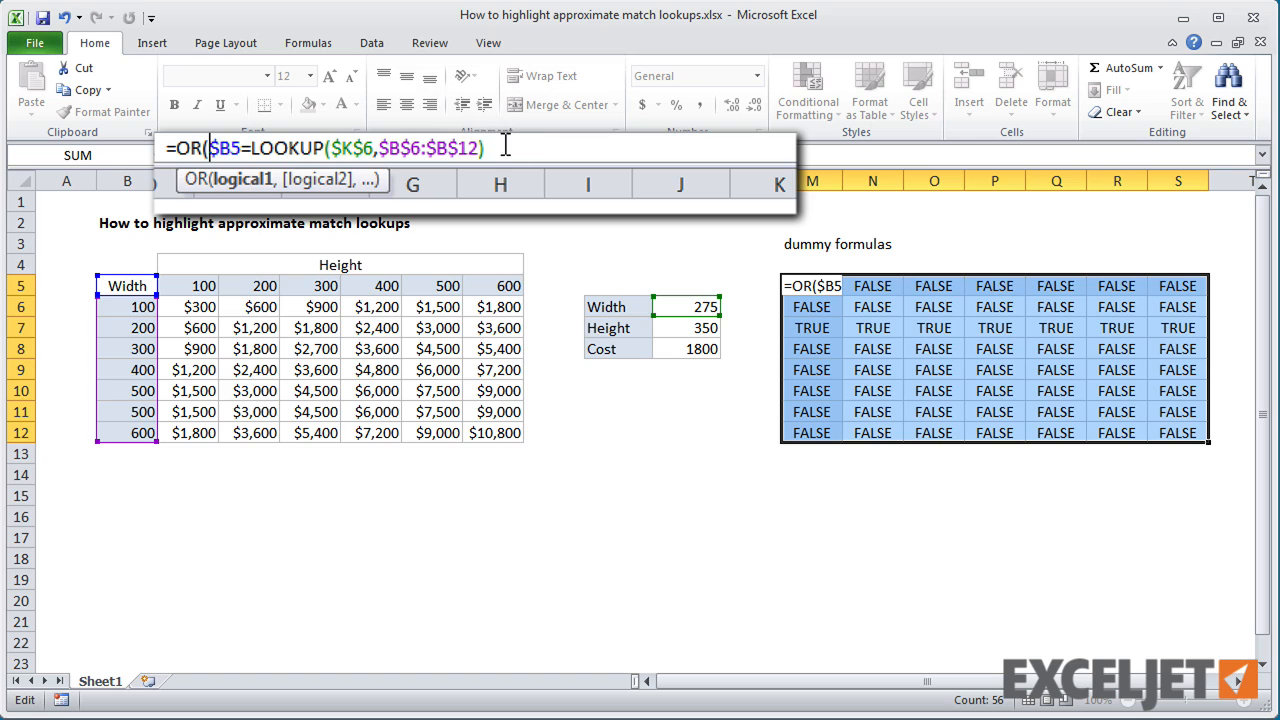
{"action": "type", "text": ",B$5="}
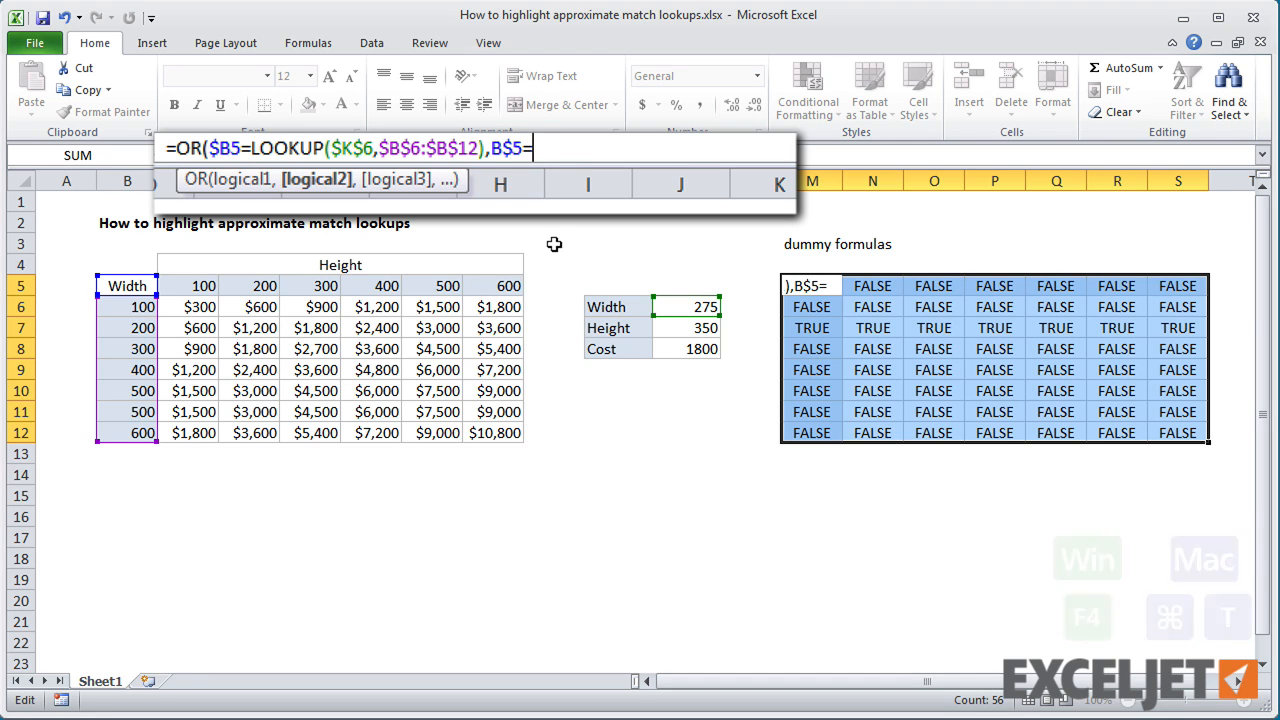
{"action": "type", "text": "LOOKUP($K$7"}
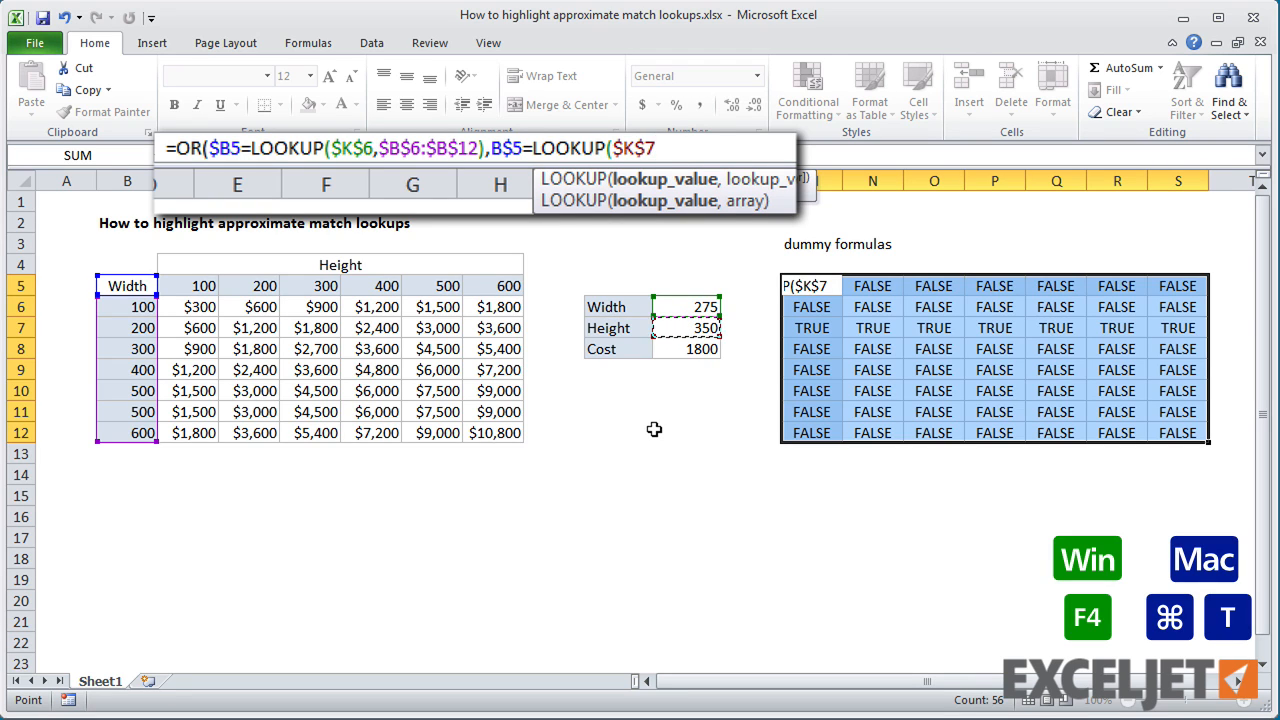
{"action": "left_click_drag", "start_coordinate": [150, 284], "coordinate": [460, 284]}
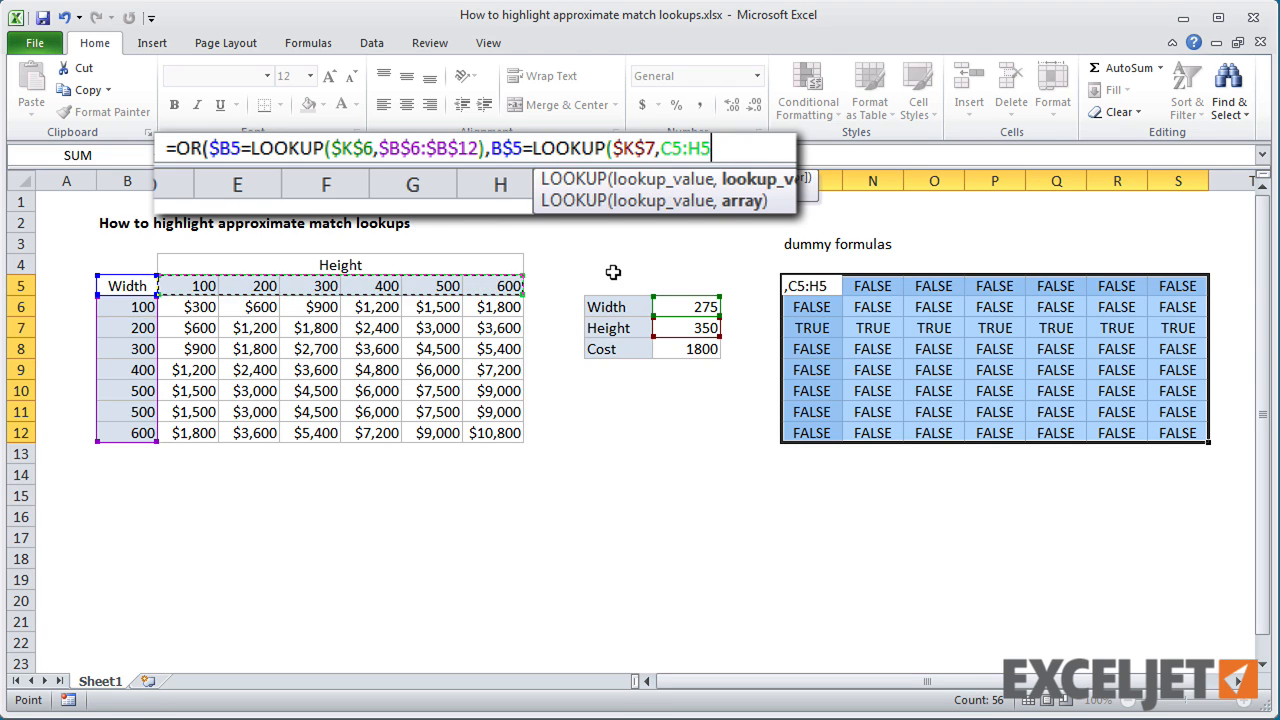
{"action": "key", "text": "f4"}
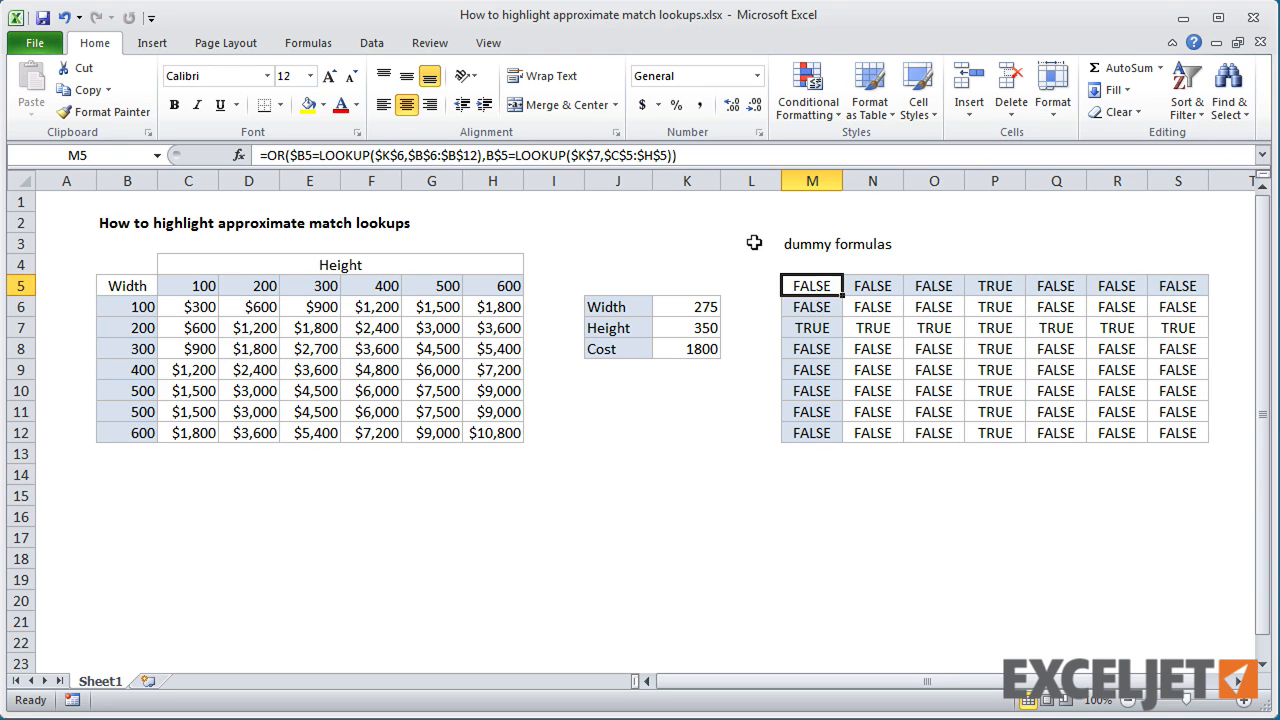
Copy the M5 formula and start a formula-based conditional formatting rule on B5:H12.
{"action": "double_click", "coordinate": [812, 284]}
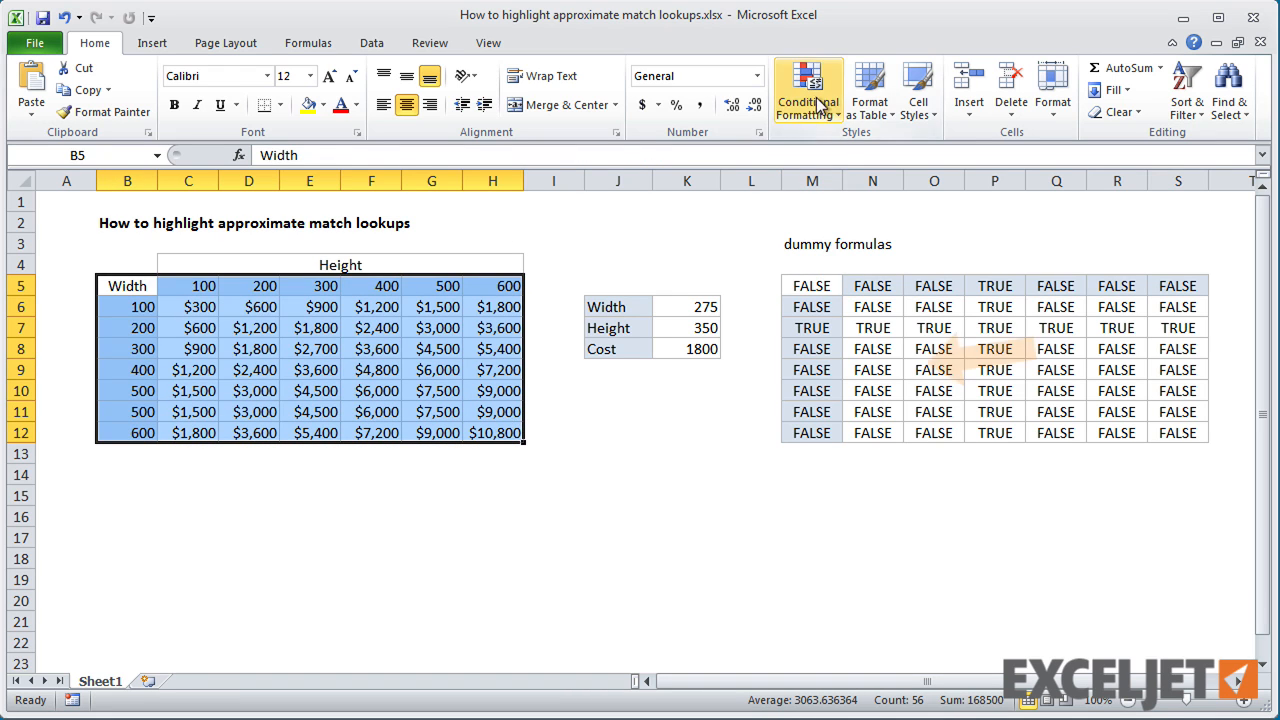
{"action": "left_click", "coordinate": [808, 90]}
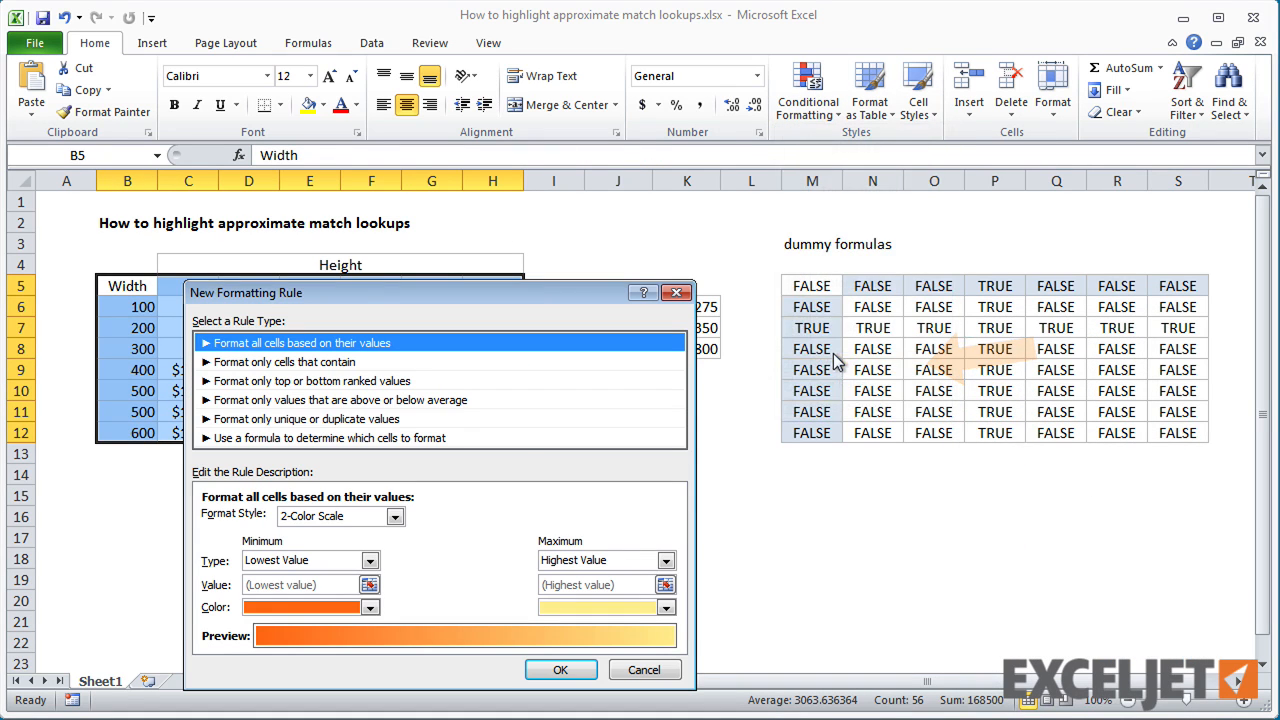
{"action": "left_click", "coordinate": [328, 438]}
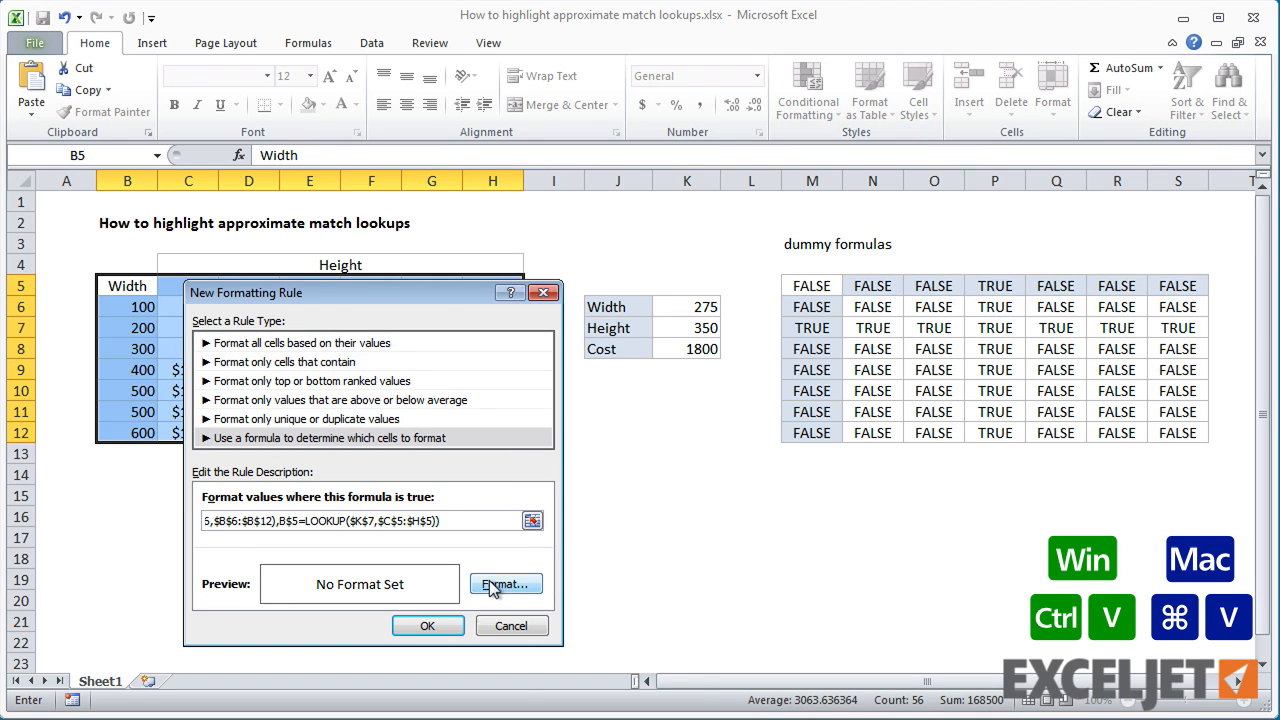
Give the rule a pale yellow fill and apply it to the cost table.
{"action": "left_click", "coordinate": [504, 584]}
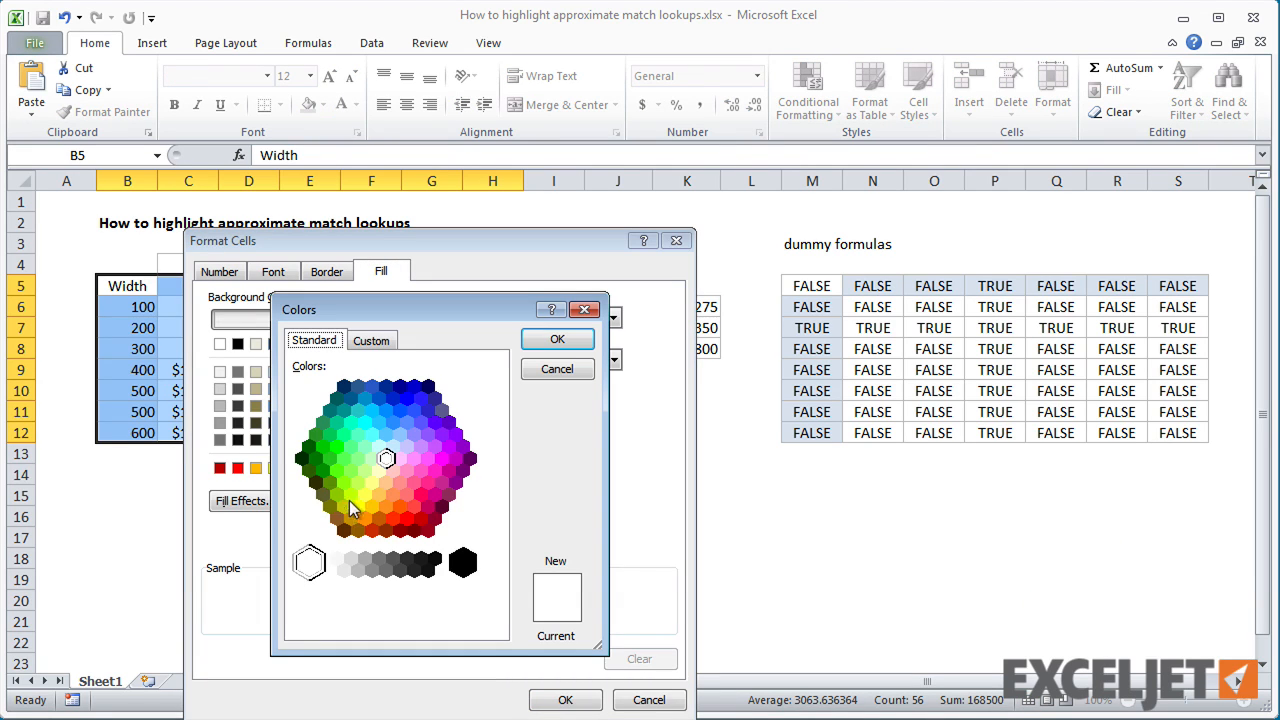
{"action": "left_click", "coordinate": [378, 470]}
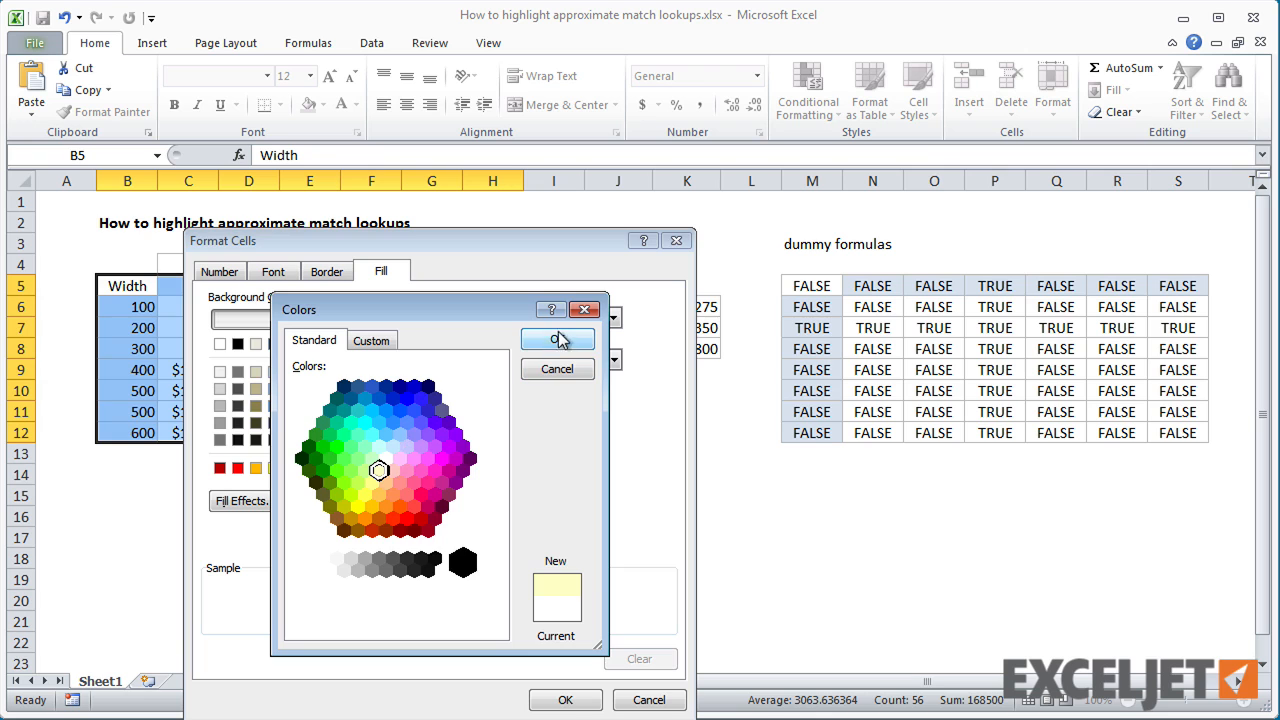
{"action": "left_click", "coordinate": [556, 340]}
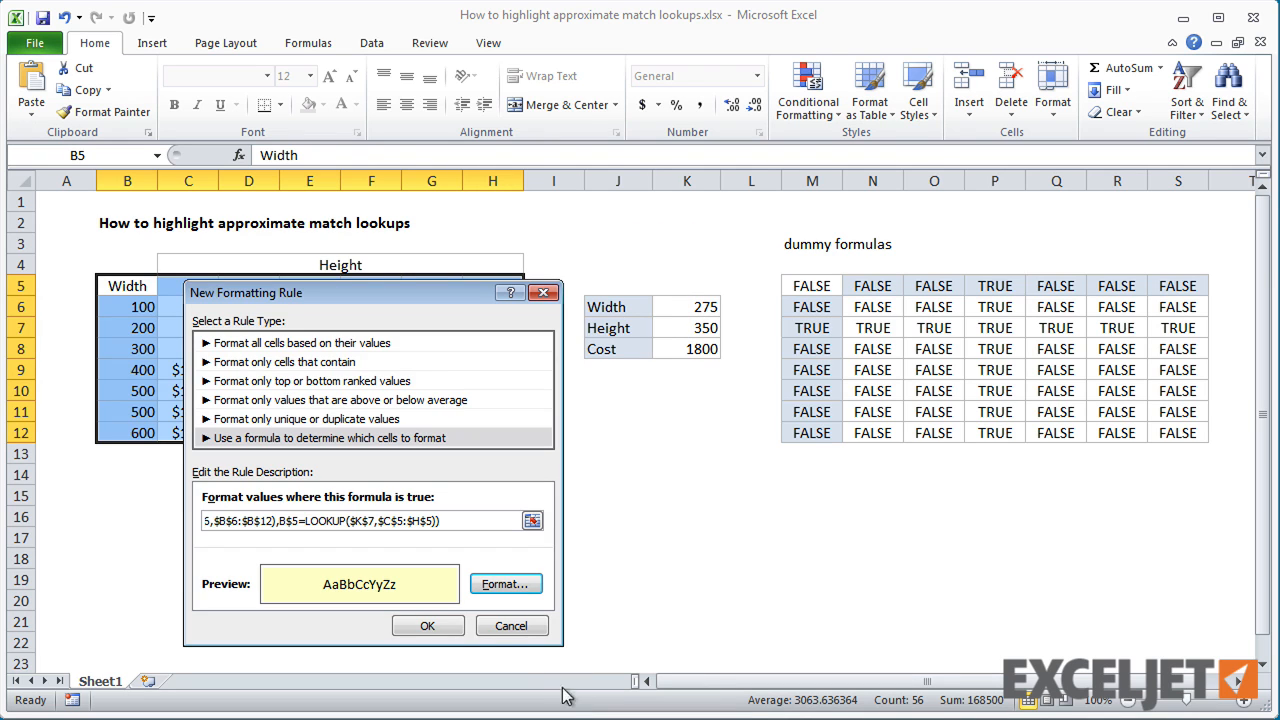
{"action": "left_click", "coordinate": [428, 624]}
{"action": "type", "text": "350"}
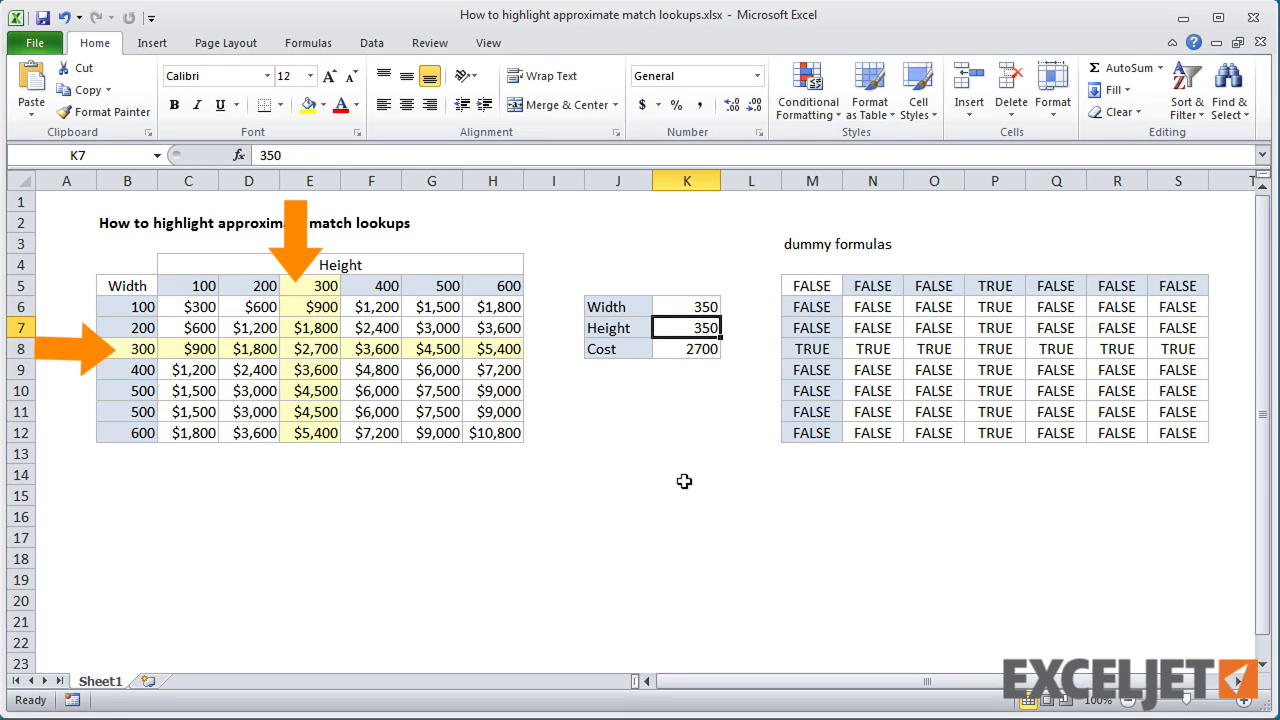
Enter height 550 so cost becomes 4500, then reselect the cost table B5:H12.
{"action": "type", "text": "550"}
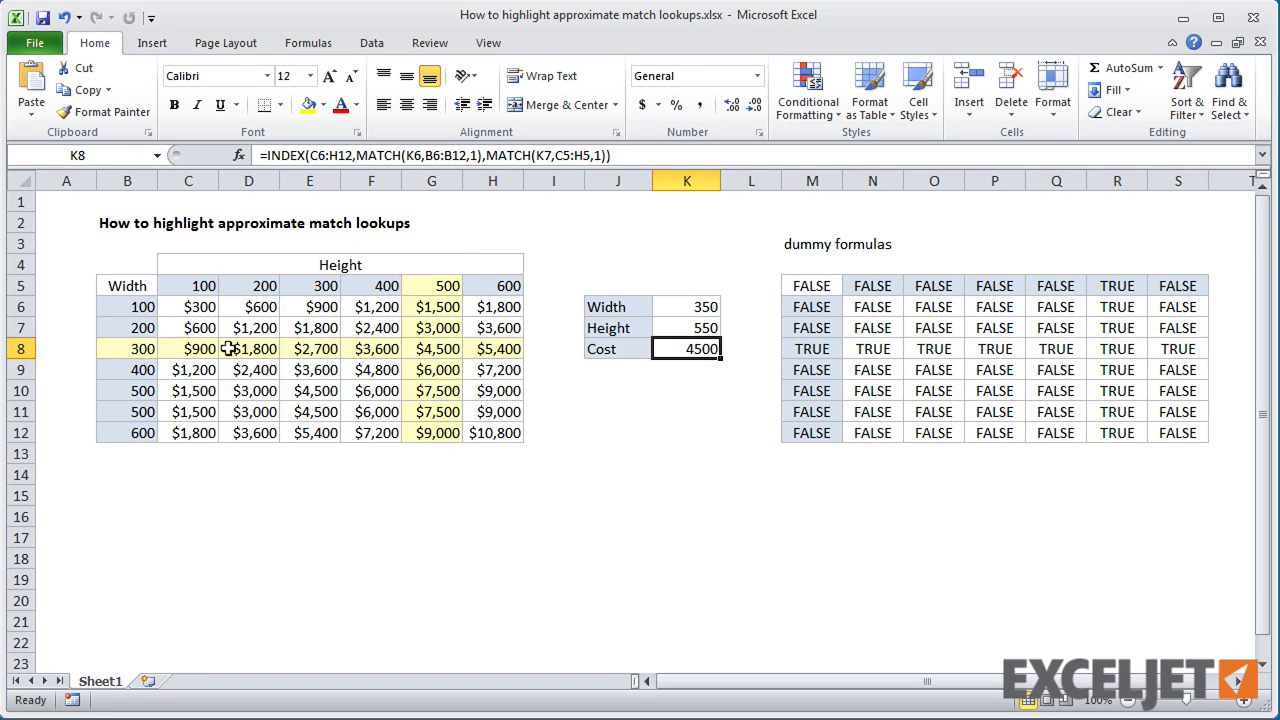
{"action": "left_click_drag", "start_coordinate": [128, 284], "coordinate": [492, 432]}
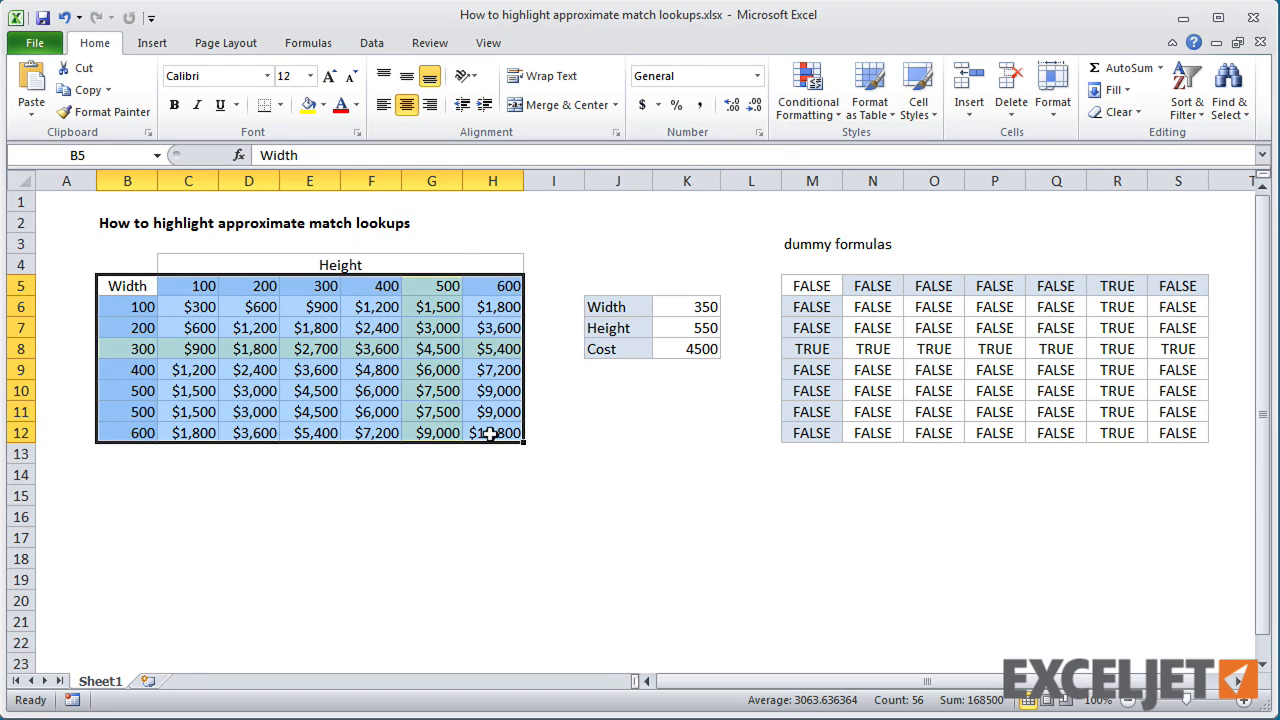
Open the table's OR/LOOKUP highlighting rule for editing via Manage Rules.
{"action": "left_click", "coordinate": [808, 90]}
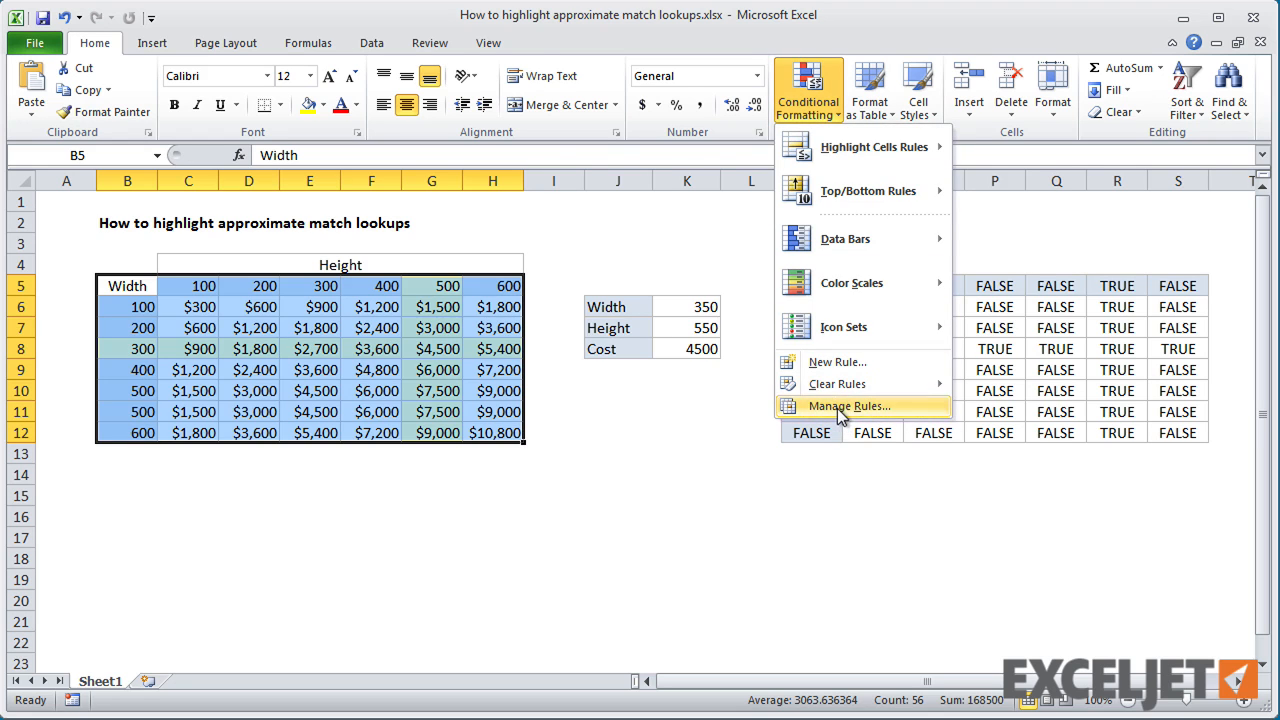
{"action": "left_click", "coordinate": [848, 404]}
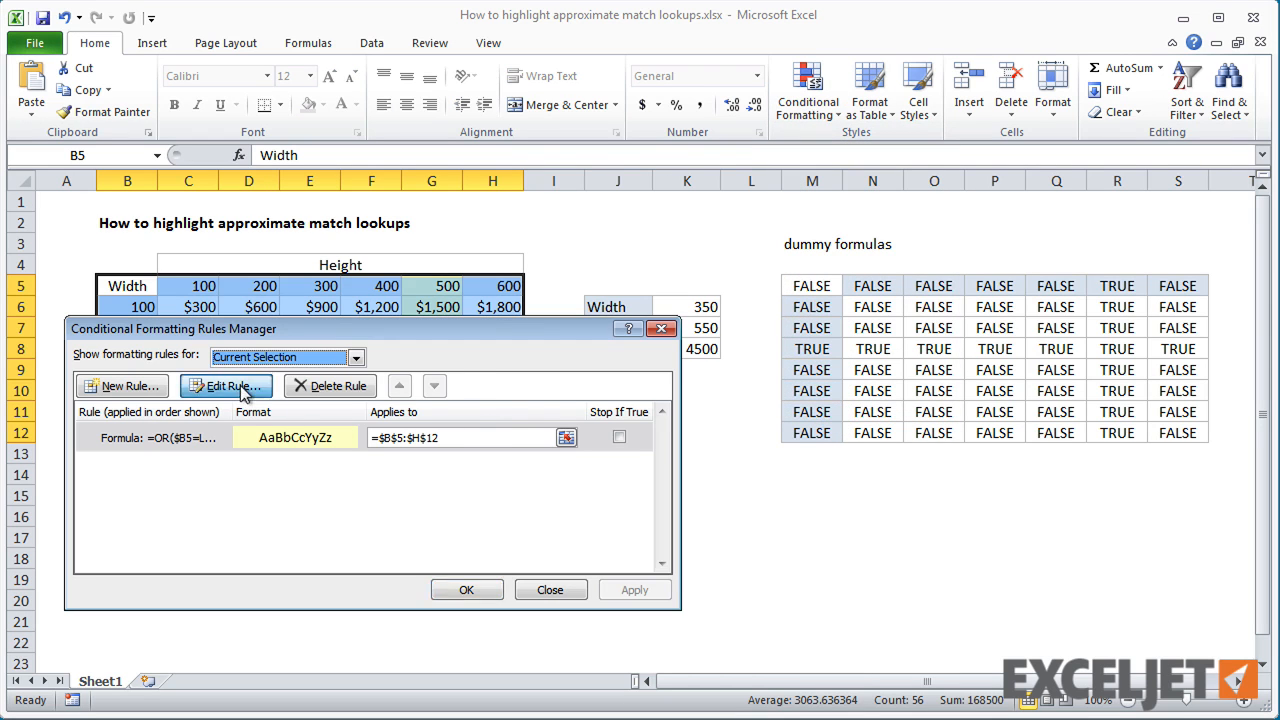
{"action": "left_click", "coordinate": [224, 386]}
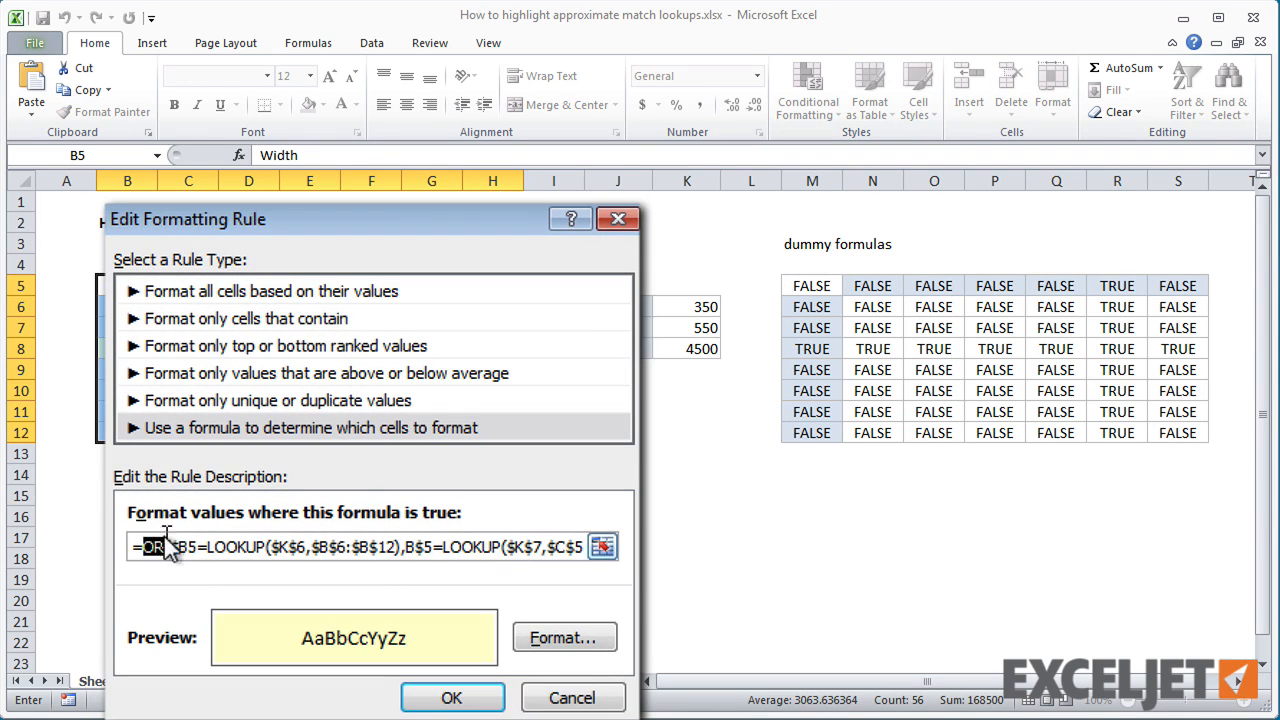